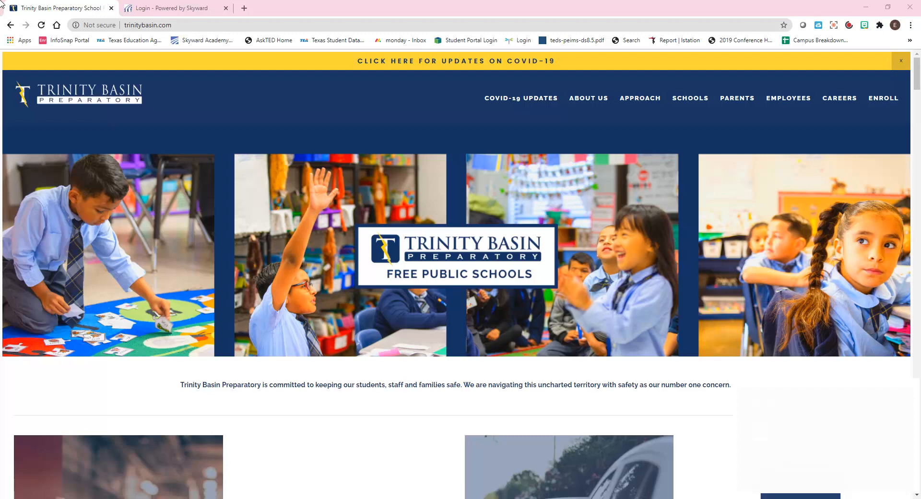
{"action": "mouse_move", "coordinate": [790, 168]}
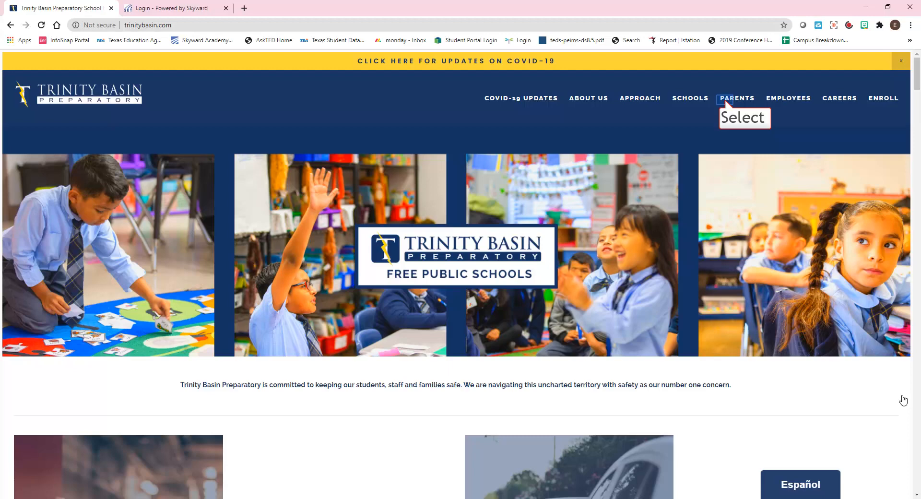
{"action": "mouse_move", "coordinate": [728, 166]}
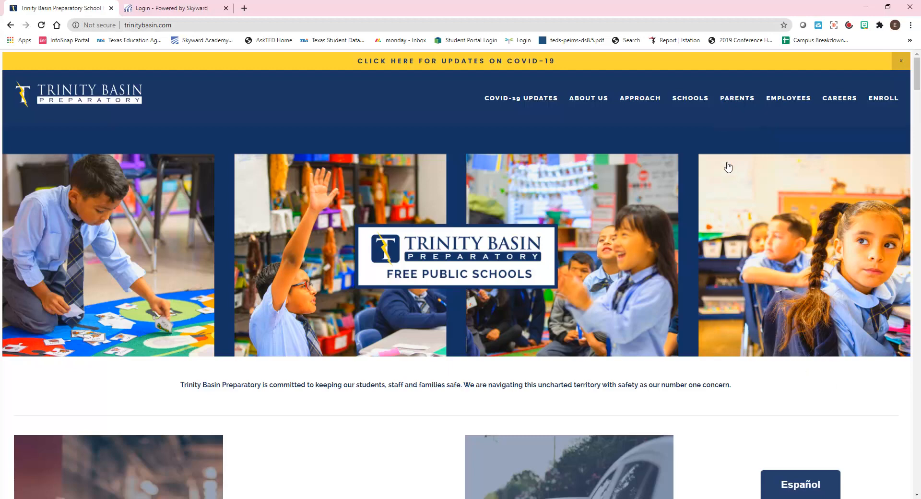
From the PARENTS page's Academics section, follow the Skyward icon to the combined-database login page
{"action": "left_click", "coordinate": [737, 98]}
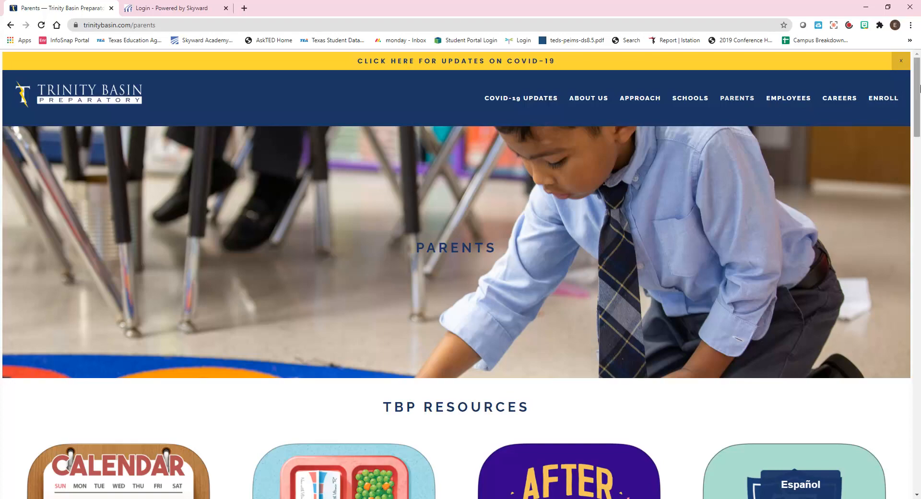
{"action": "scroll", "scroll_direction": "down", "scroll_amount": 3}
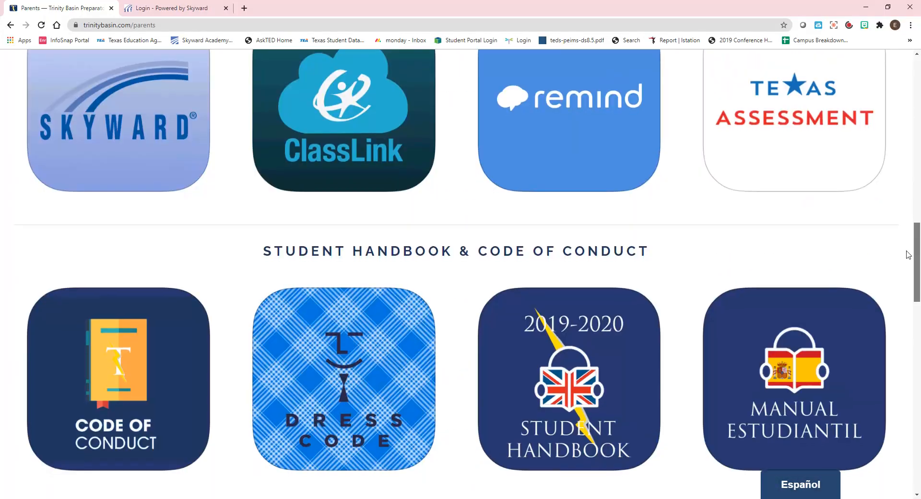
{"action": "scroll", "scroll_direction": "up", "scroll_amount": 3}
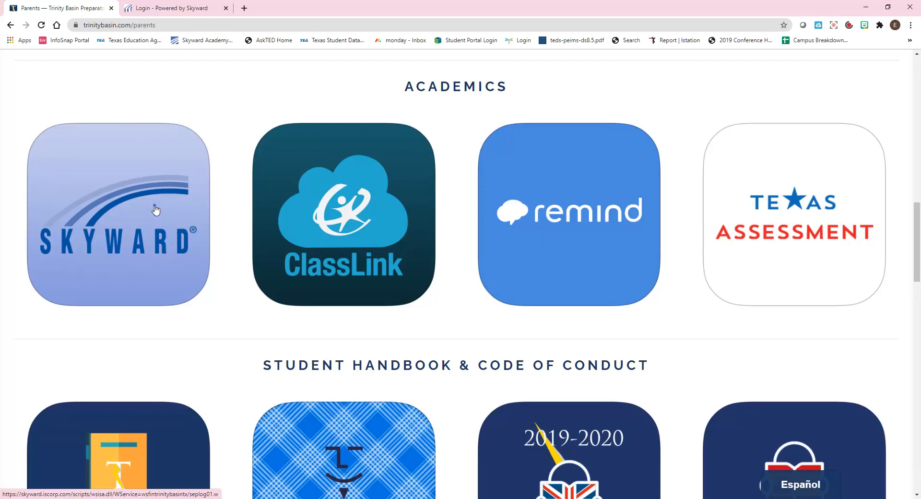
{"action": "left_click", "coordinate": [117, 215]}
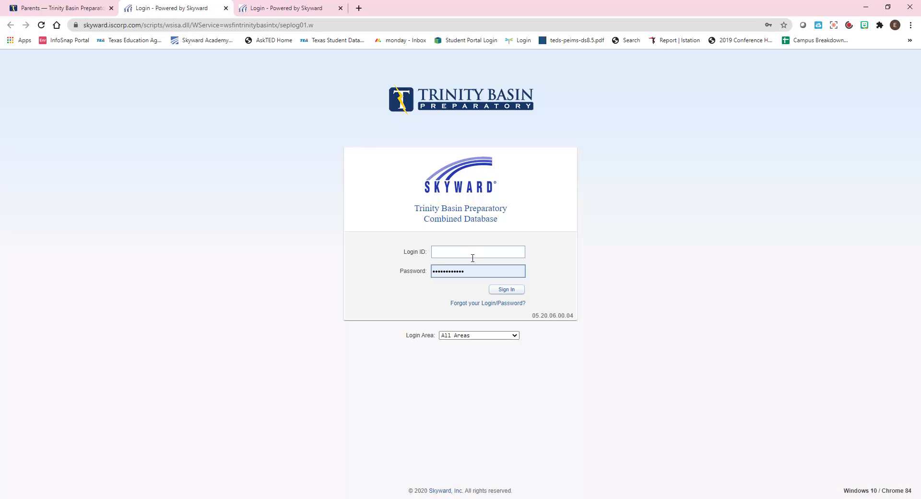
Sign in with the parent's Login ID and password to reach the Family Access home page
{"action": "left_click", "coordinate": [477, 251]}
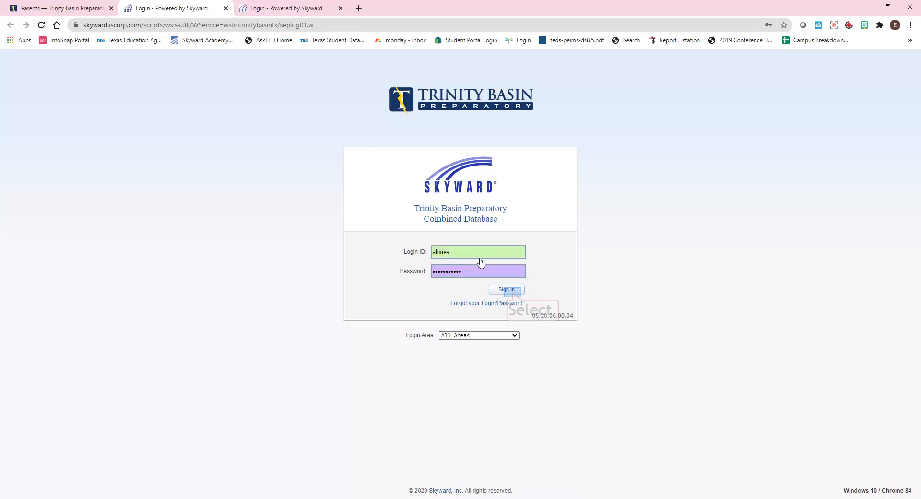
{"action": "left_click", "coordinate": [506, 290]}
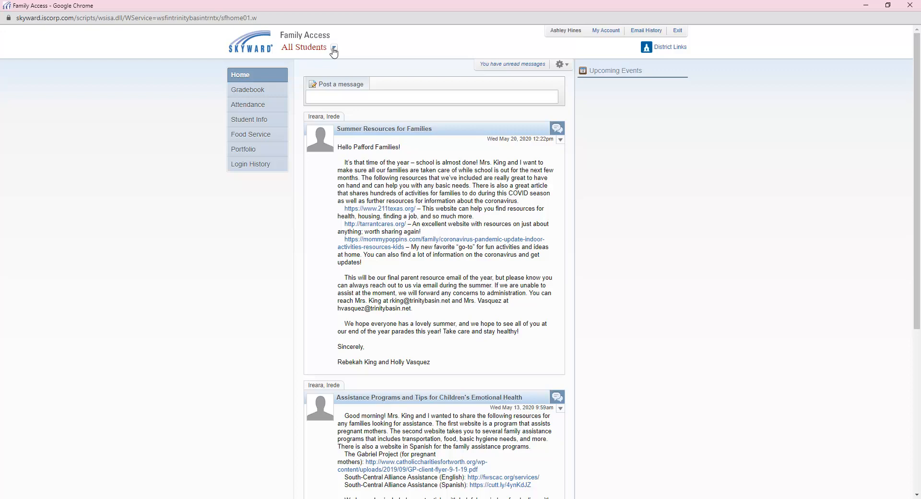
Switch the home page from All Students to the first listed student, Ireara
{"action": "left_click", "coordinate": [333, 49]}
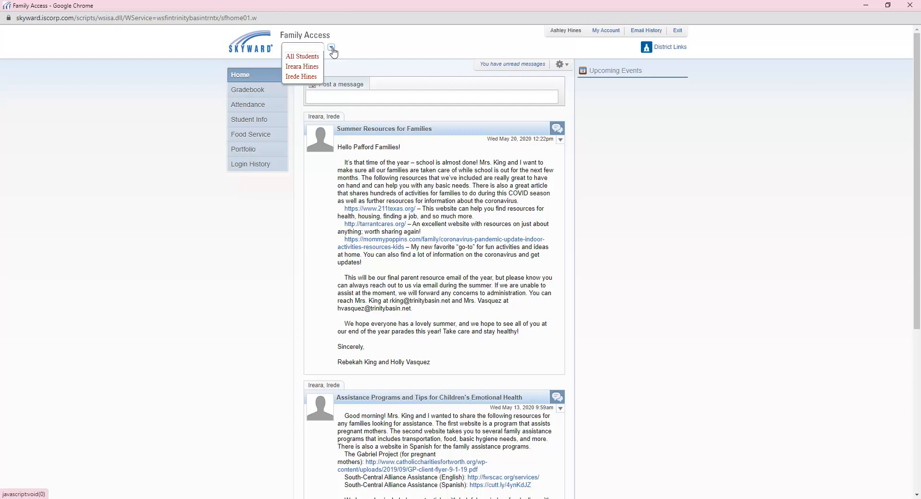
{"action": "mouse_move", "coordinate": [332, 51]}
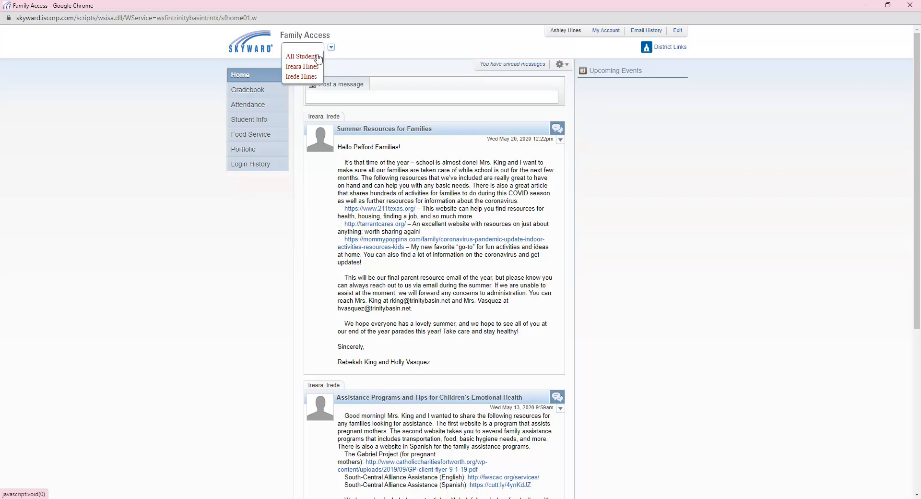
{"action": "left_click", "coordinate": [302, 66]}
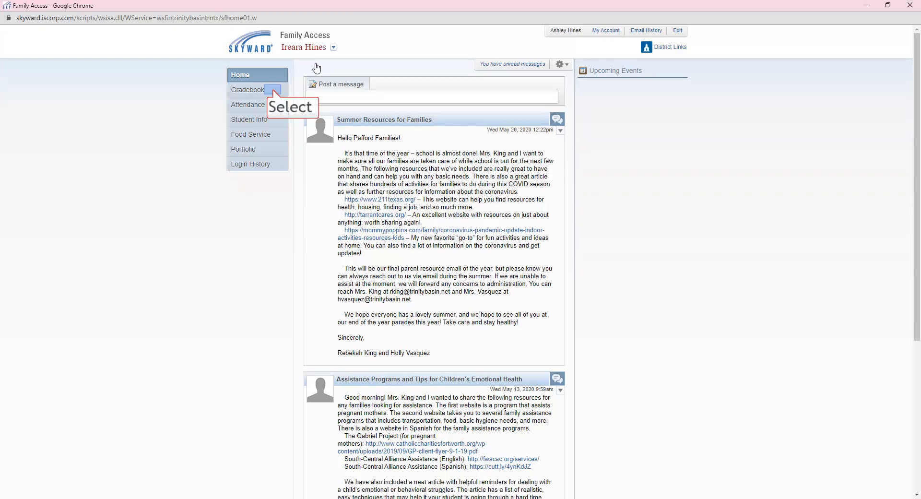
{"action": "mouse_move", "coordinate": [282, 77]}
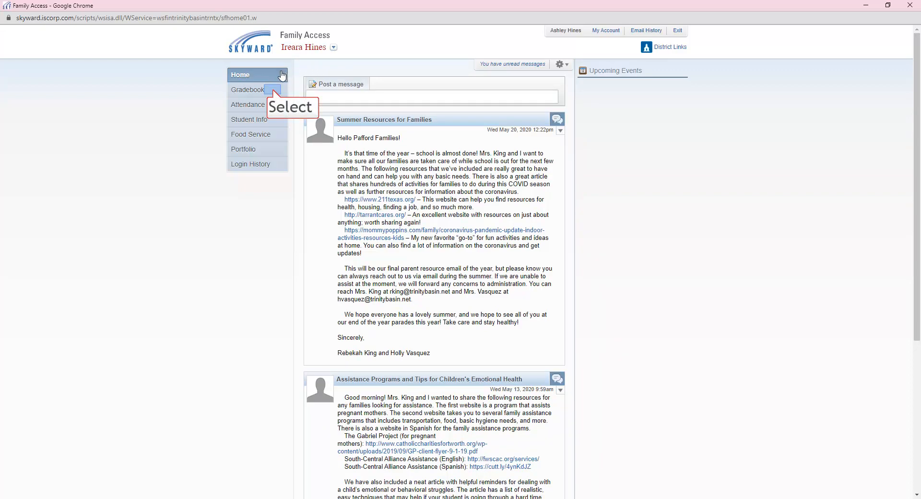
Visit Gradebook, Attendance and Student Info, then review the Request Changes options
{"action": "left_click", "coordinate": [247, 89]}
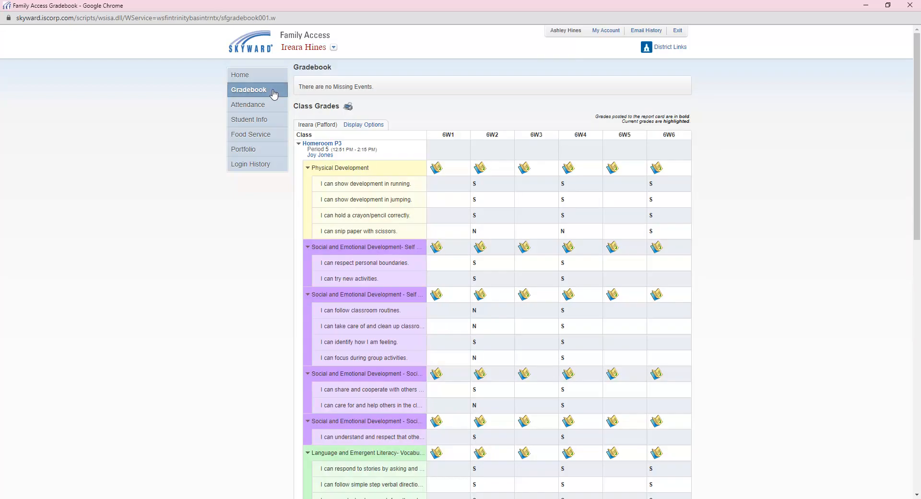
{"action": "mouse_move", "coordinate": [273, 94]}
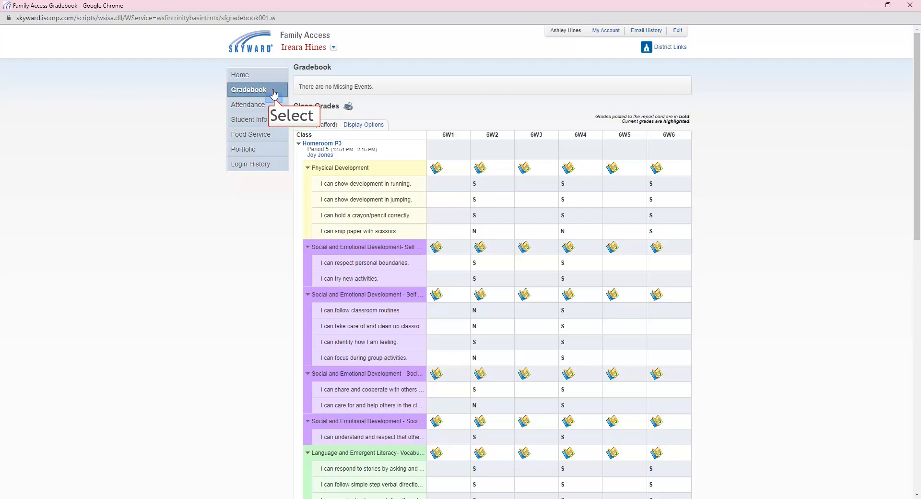
{"action": "left_click", "coordinate": [249, 104]}
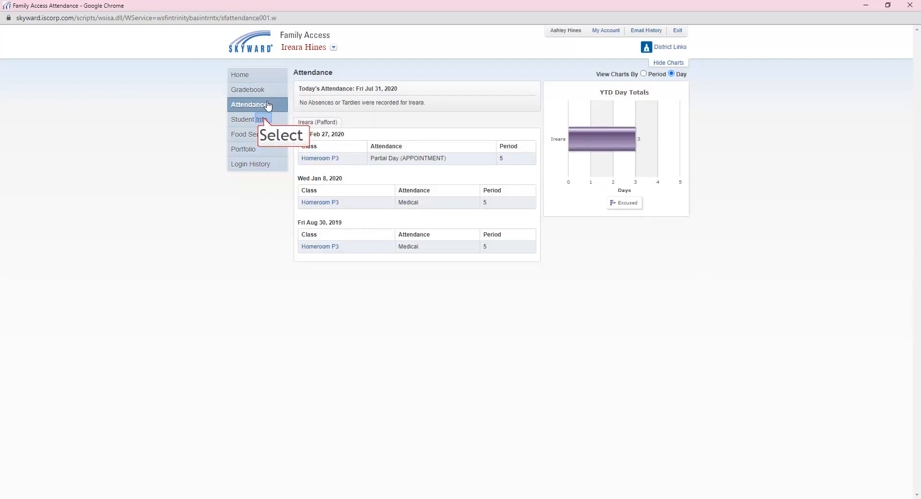
{"action": "left_click", "coordinate": [250, 119]}
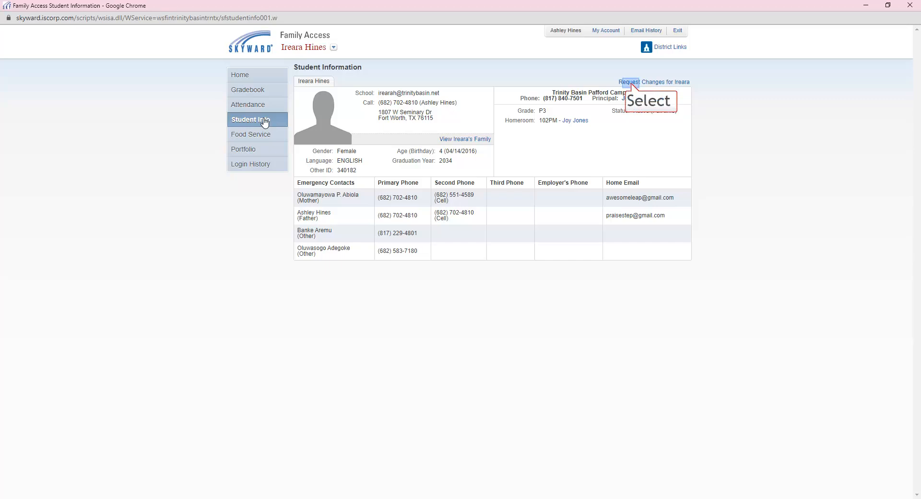
{"action": "mouse_move", "coordinate": [458, 119]}
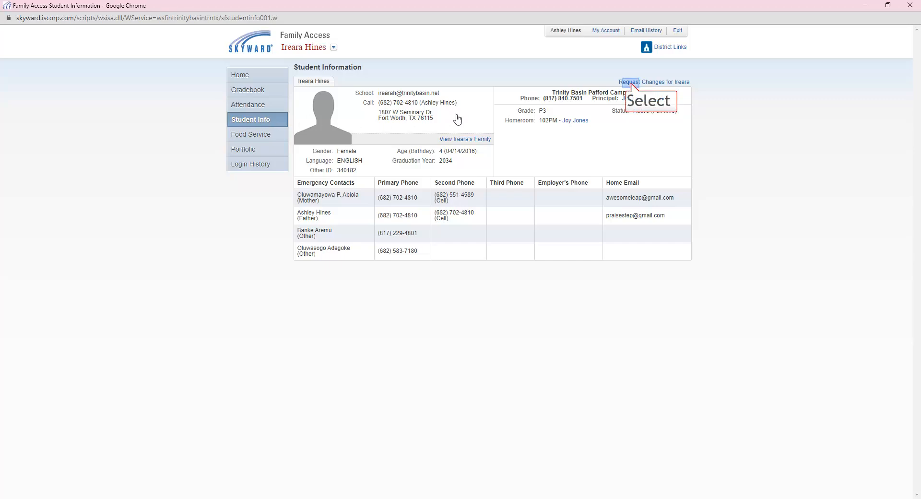
{"action": "left_click", "coordinate": [654, 82]}
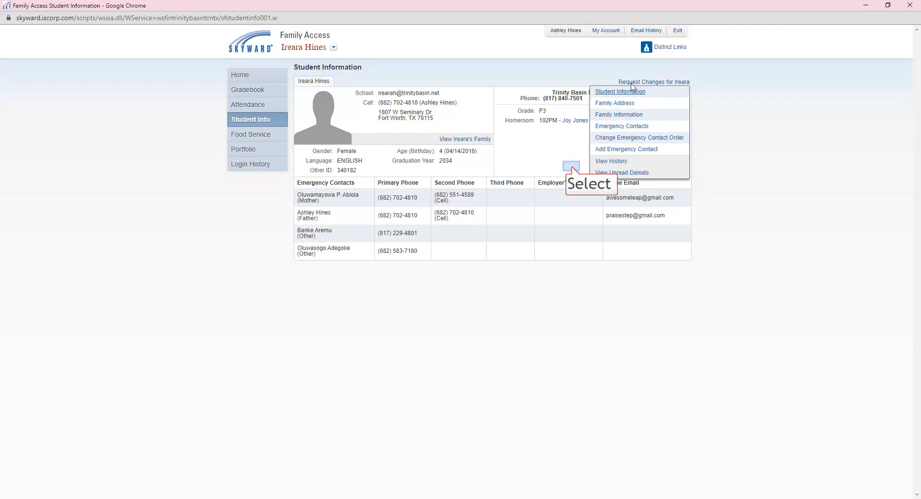
{"action": "mouse_move", "coordinate": [607, 92]}
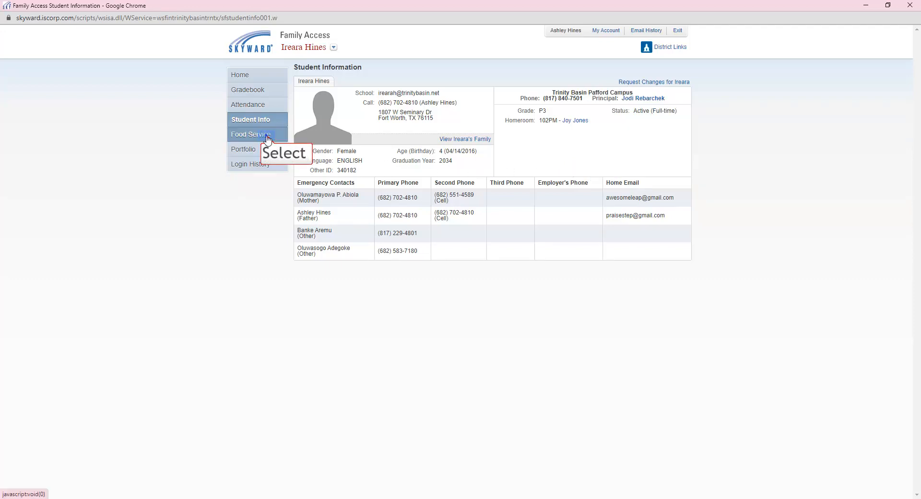
View Food Service, start a free and reduced-price meal application, then close it and the Applications list
{"action": "left_click", "coordinate": [252, 134]}
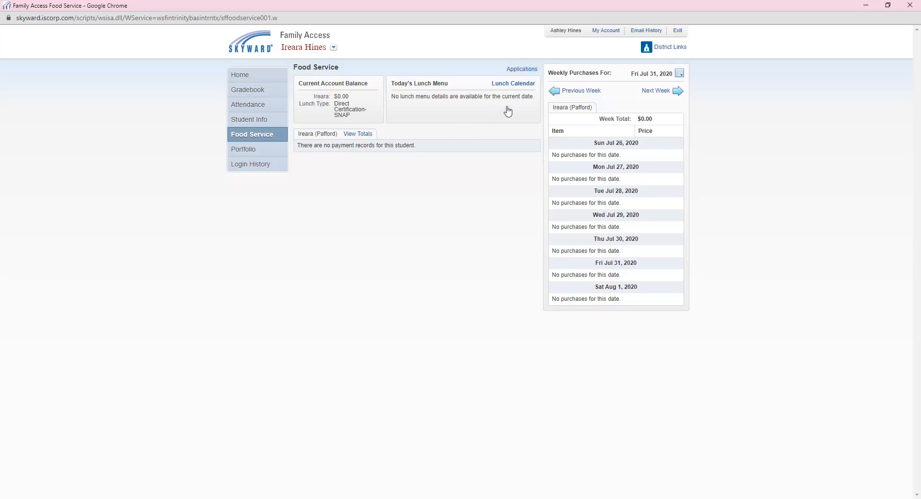
{"action": "left_click", "coordinate": [521, 69]}
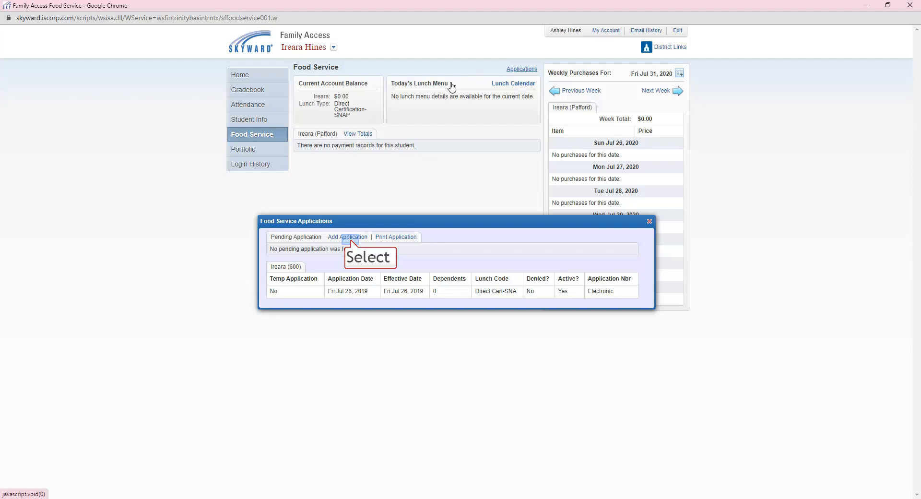
{"action": "left_click", "coordinate": [347, 237]}
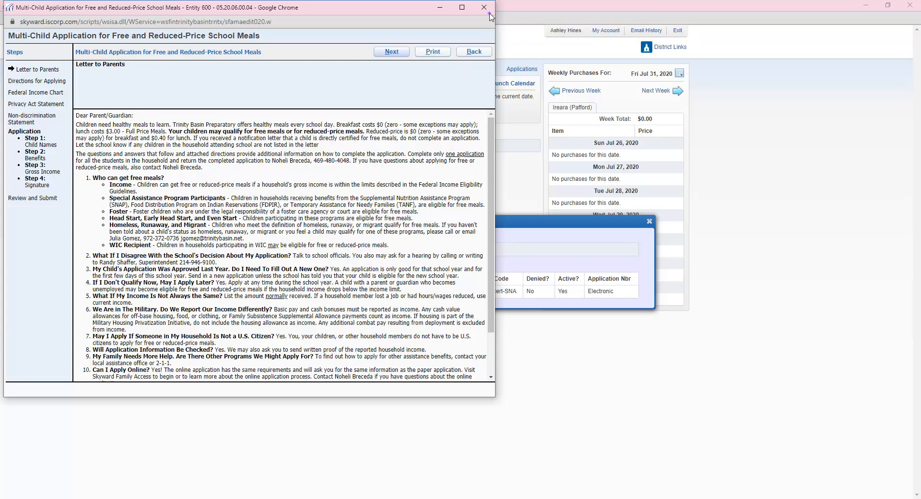
{"action": "left_click", "coordinate": [483, 7]}
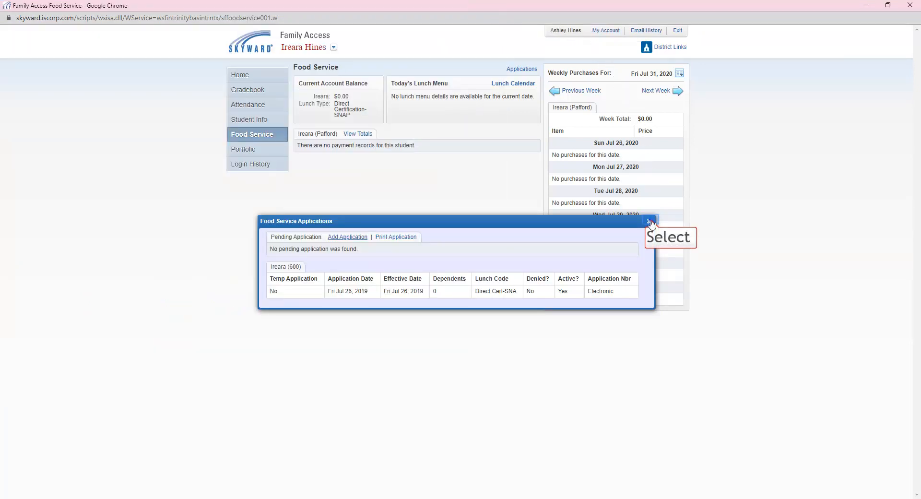
{"action": "left_click", "coordinate": [244, 149]}
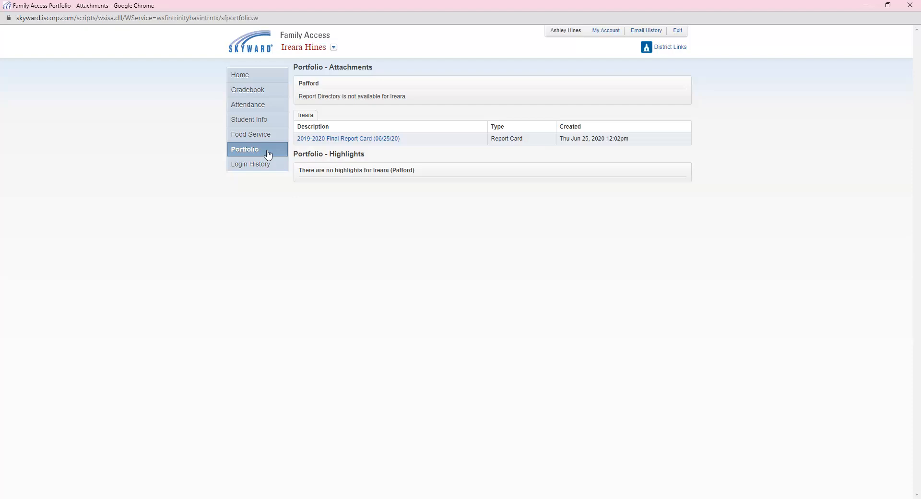
{"action": "mouse_move", "coordinate": [609, 31]}
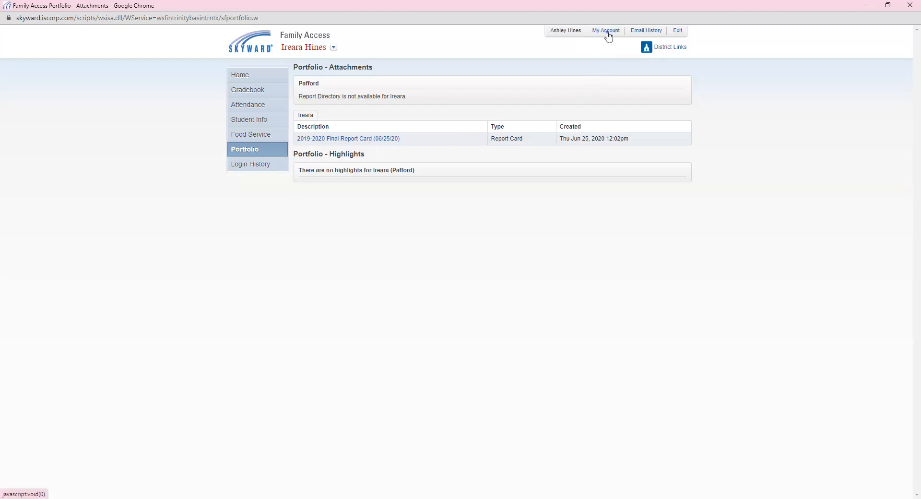
Visit My Account, then use District Links to reopen the Trinity Basin Preparatory website
{"action": "left_click", "coordinate": [606, 30]}
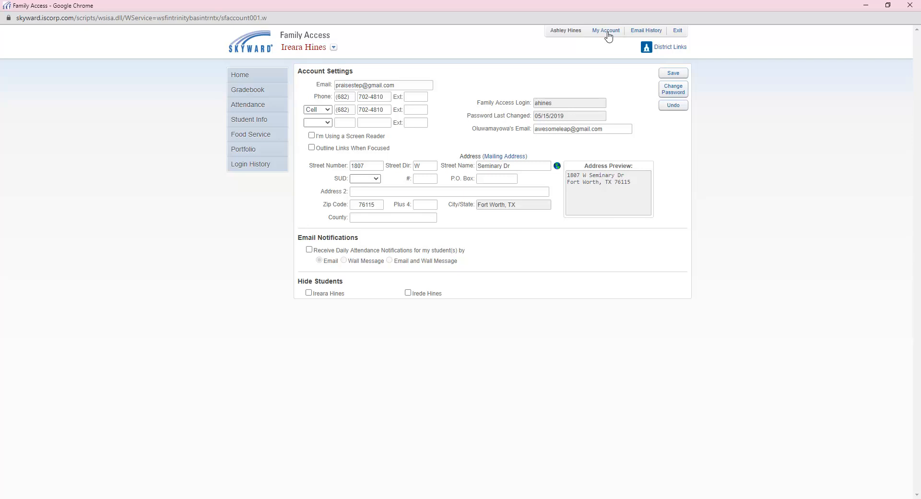
{"action": "mouse_move", "coordinate": [663, 47]}
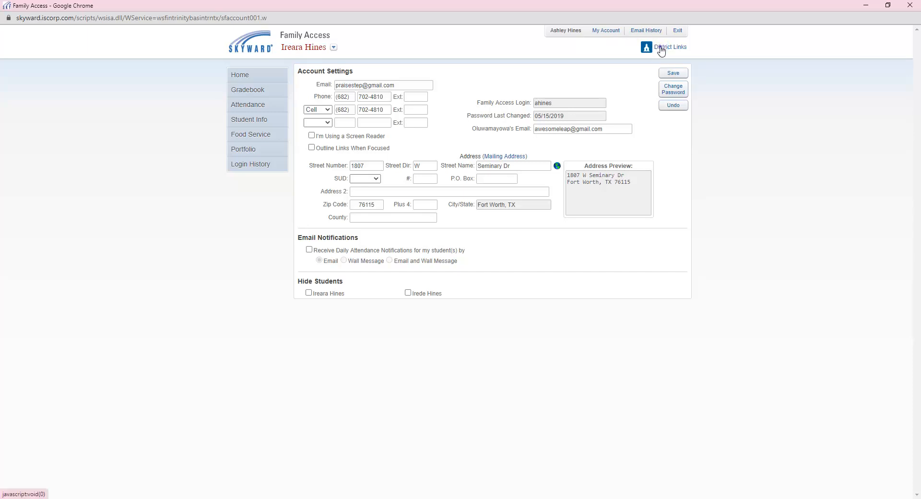
{"action": "left_click", "coordinate": [670, 47]}
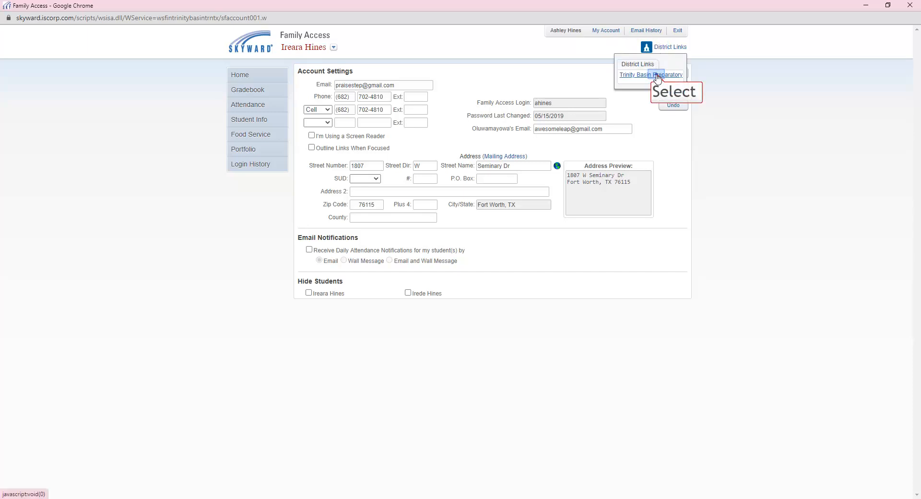
{"action": "left_click", "coordinate": [650, 75]}
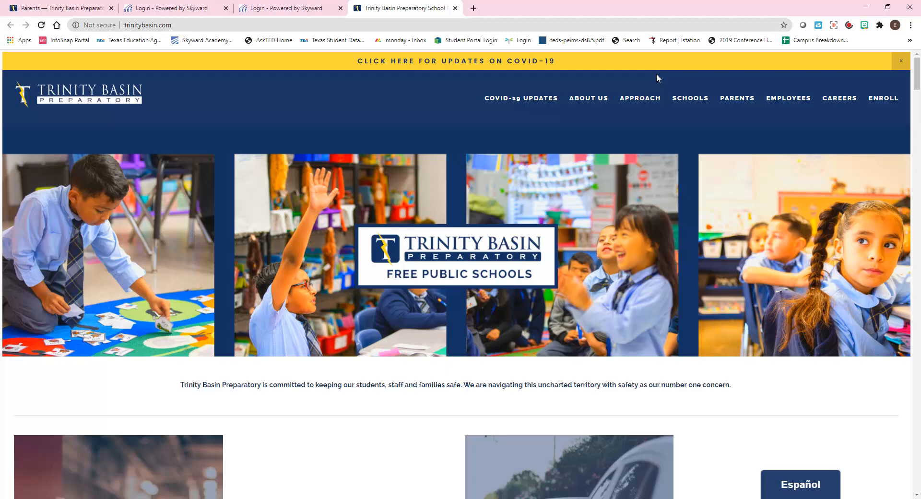